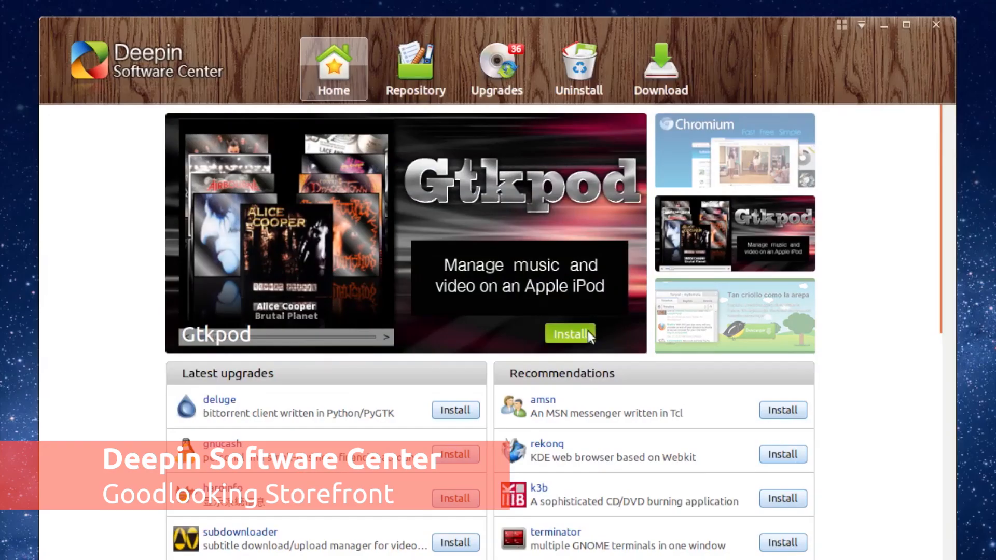
# Step: Install Gtkpod from the featured banner on the Home page
pyautogui.click(569, 334)
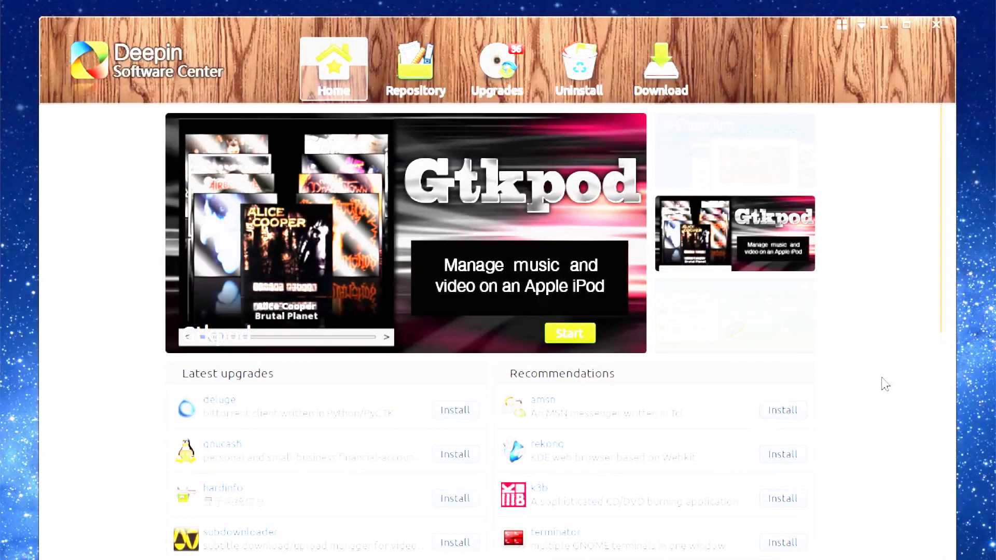
# Step: Open the comix GTK Comic Book Viewer details page in Repository
pyautogui.click(415, 68)
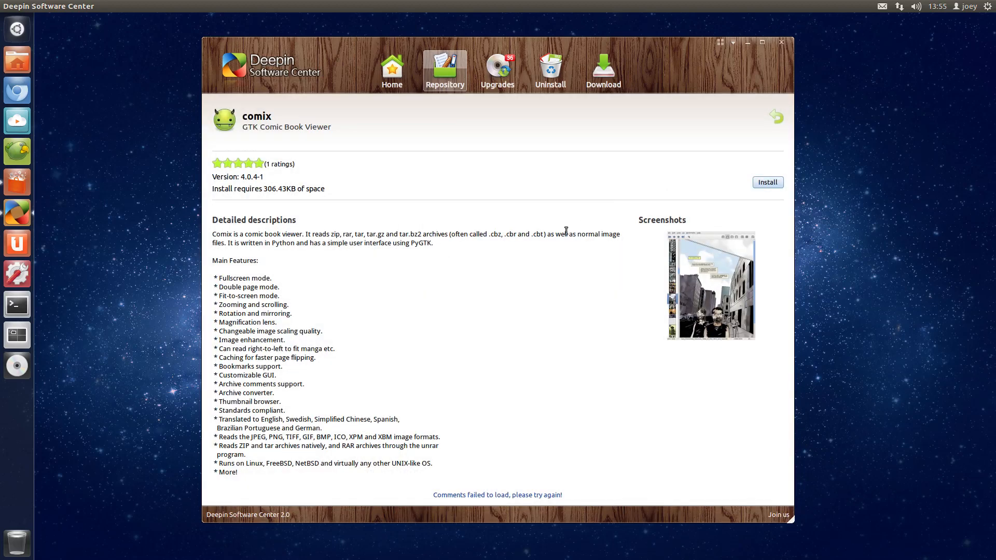
# Step: Show Sound & Video apps, sorting by download, ratings, then recommendation, and scroll the list
pyautogui.click(776, 116)
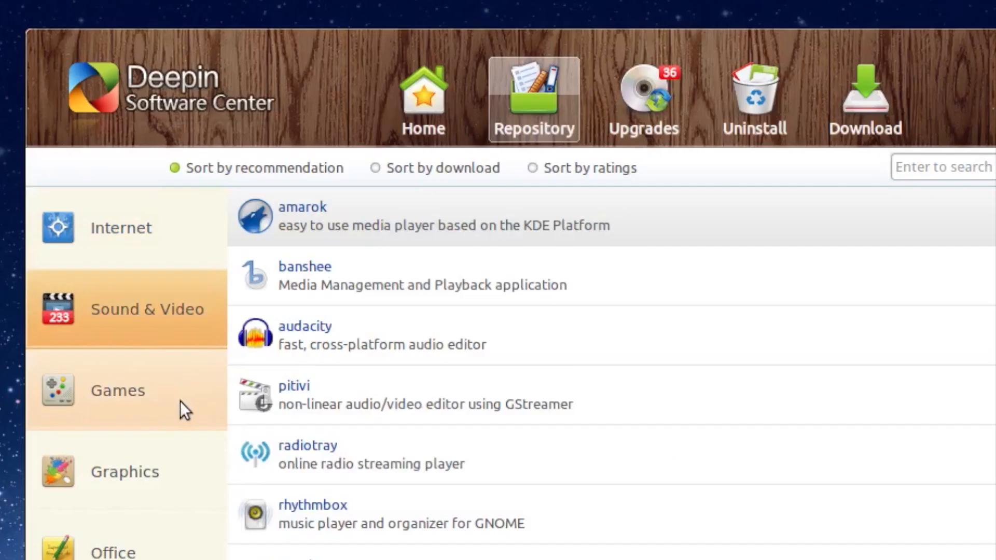
pyautogui.click(374, 167)
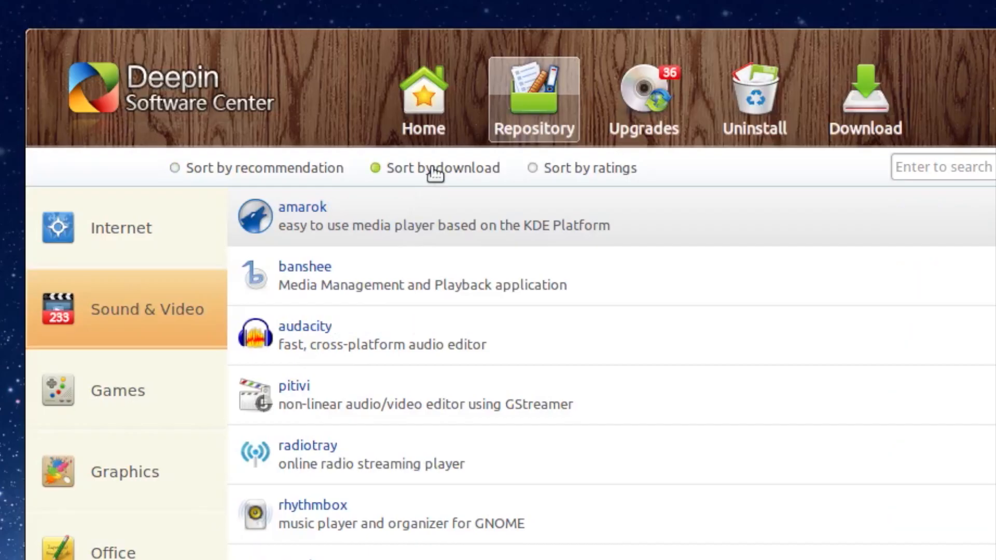
pyautogui.click(532, 167)
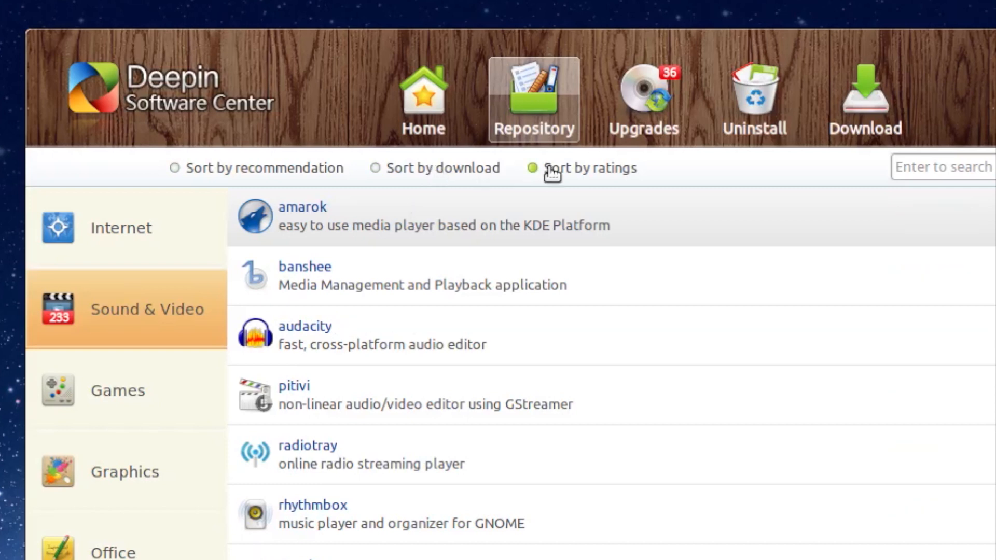
pyautogui.click(175, 168)
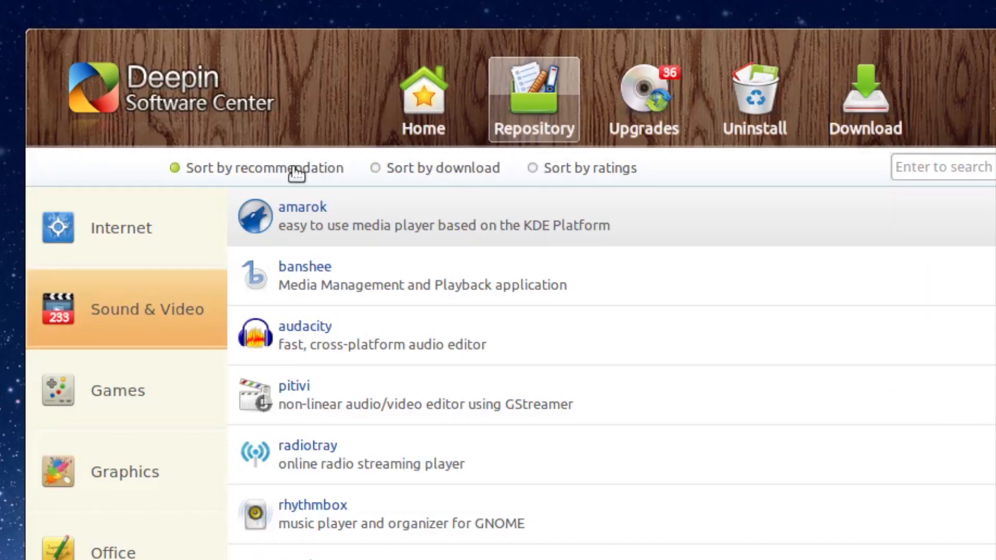
pyautogui.scroll(-3)
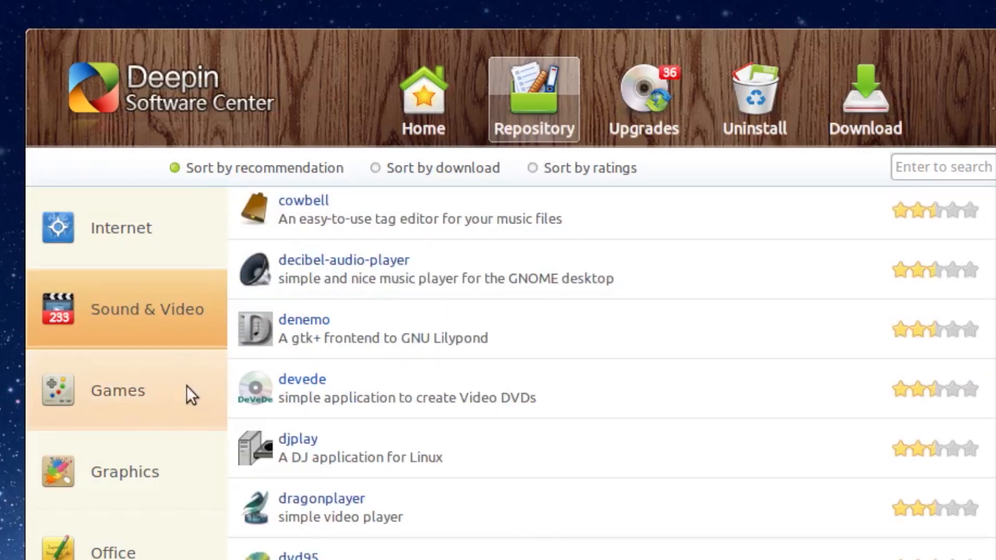
pyautogui.click(117, 390)
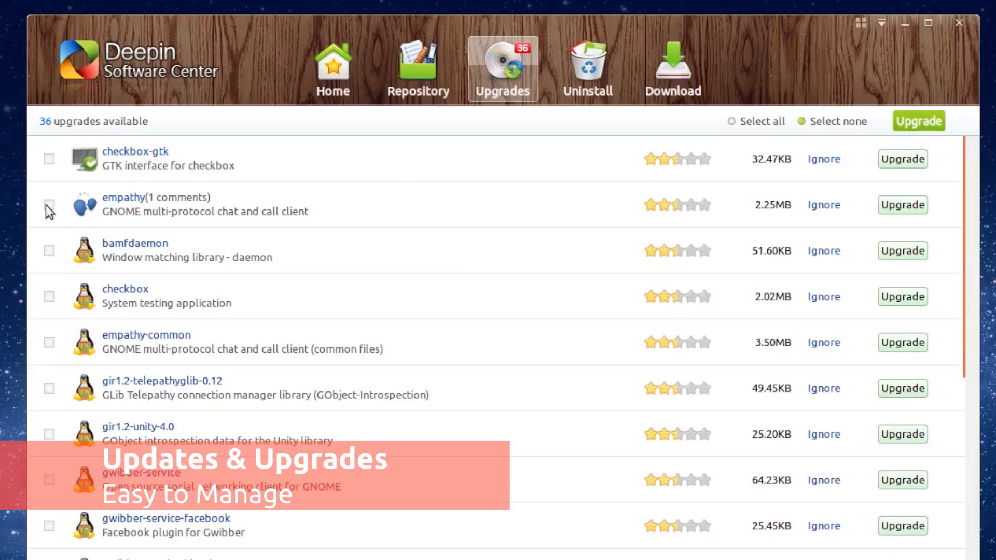
# Step: Tick checkbox-gtk in the upgrades list and upgrade it
pyautogui.click(49, 159)
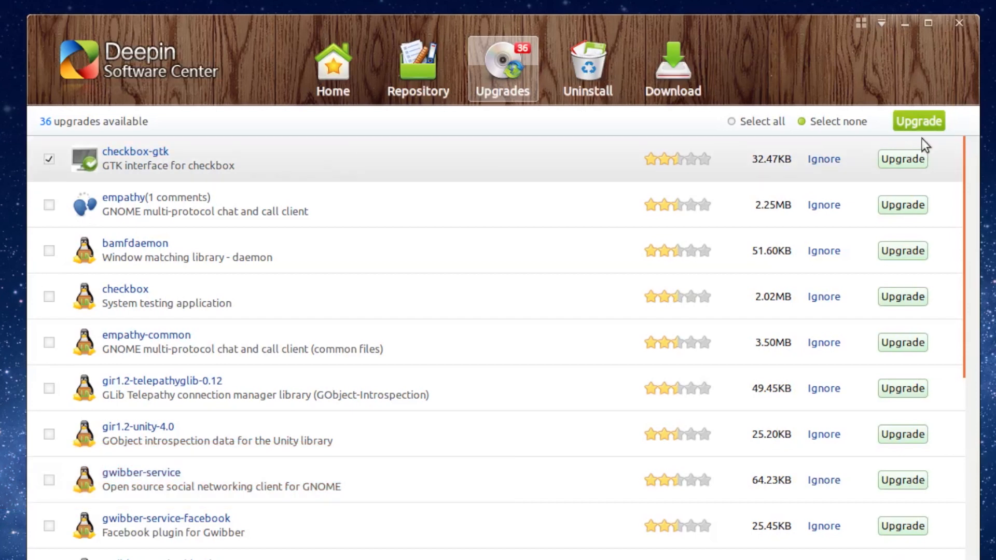
pyautogui.click(902, 159)
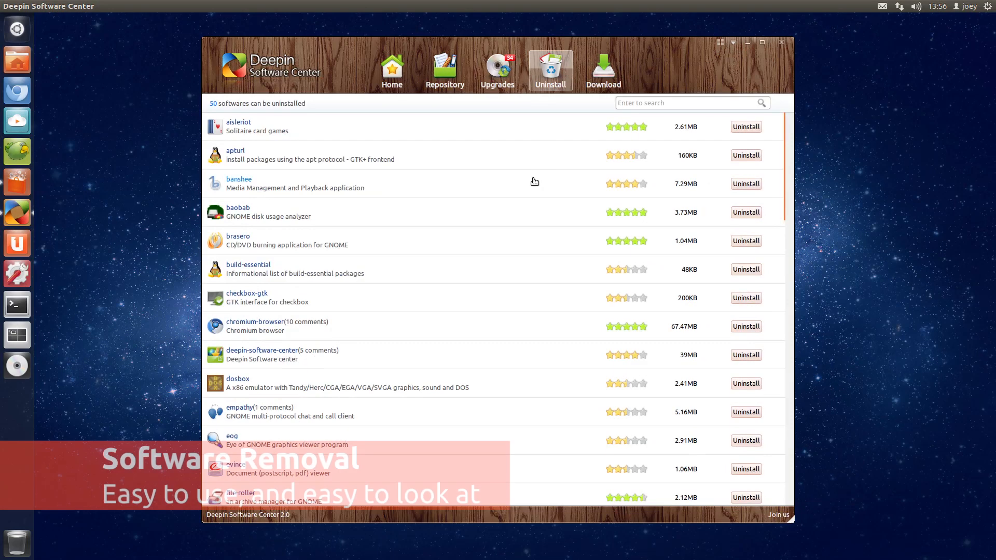
# Step: Scroll the Uninstall list to gbrainy and confirm its removal
pyautogui.scroll(-3)
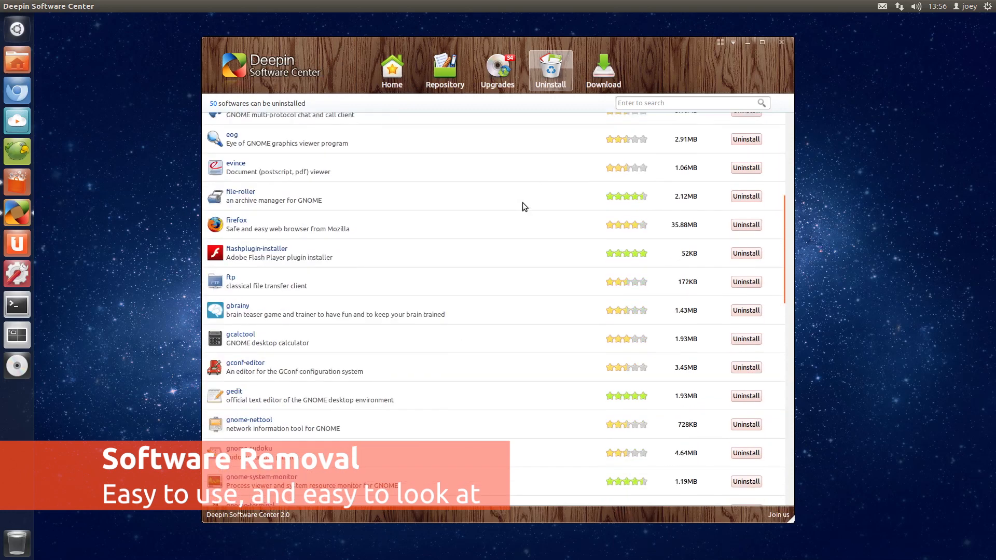
pyautogui.scroll(-3)
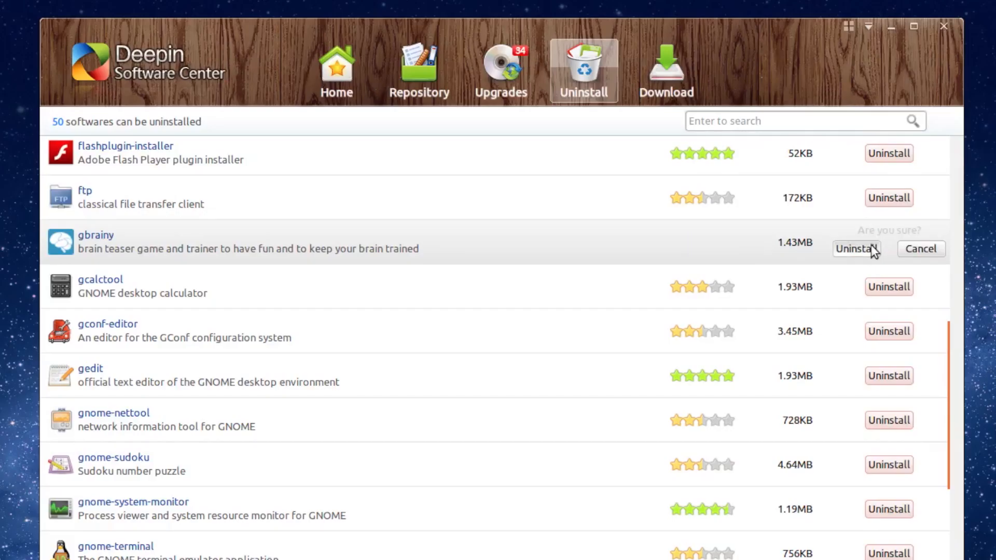
pyautogui.click(857, 248)
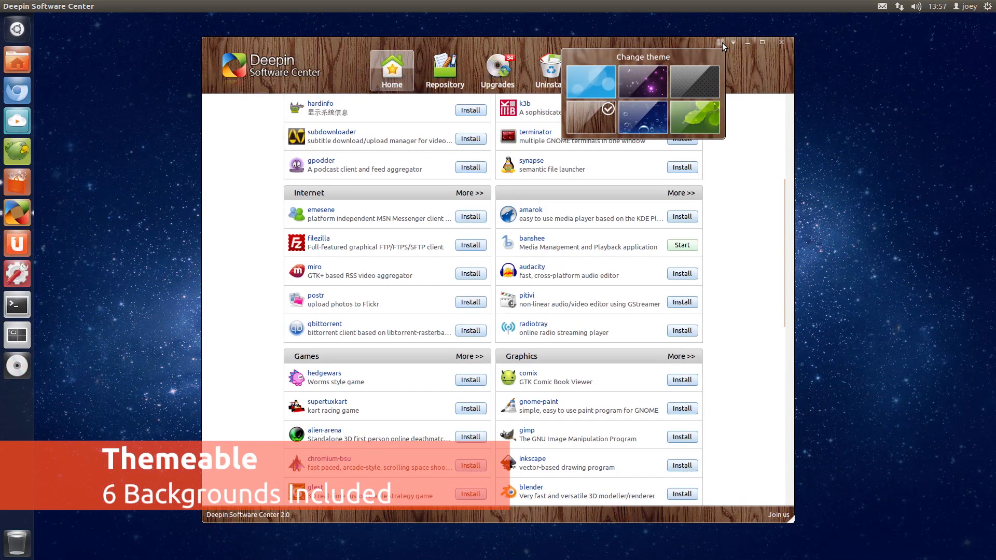
# Step: Preview the purple starfield theme, then apply the green leaf theme
pyautogui.click(589, 81)
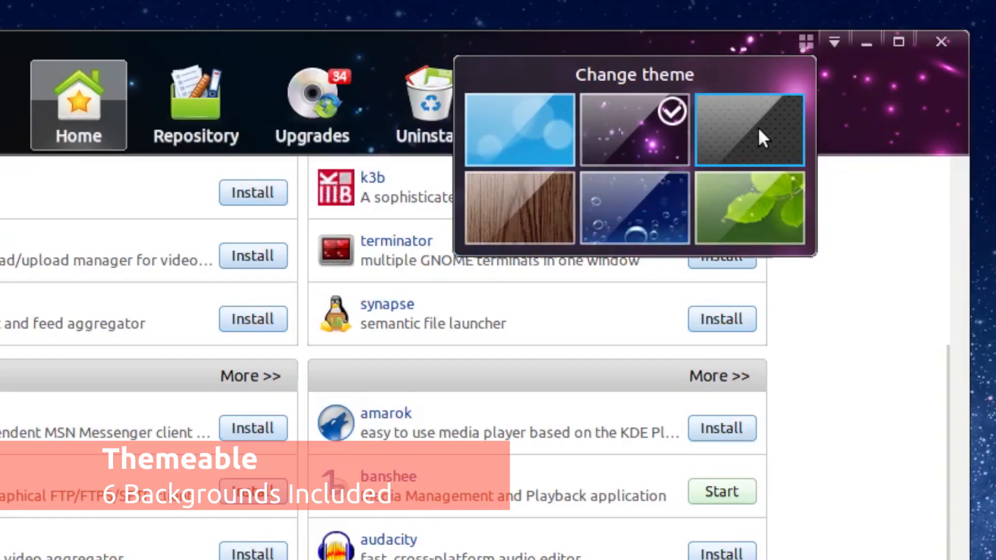
pyautogui.click(750, 207)
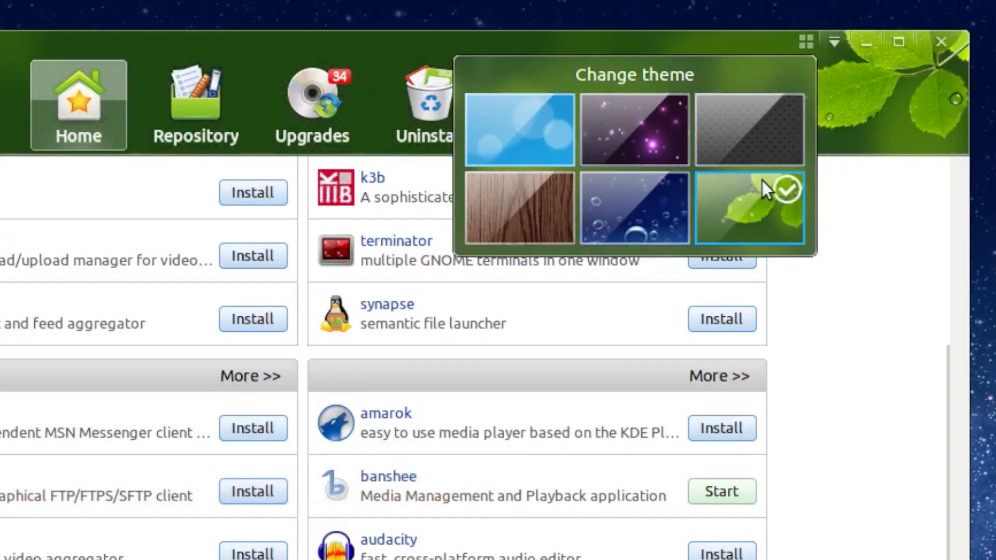